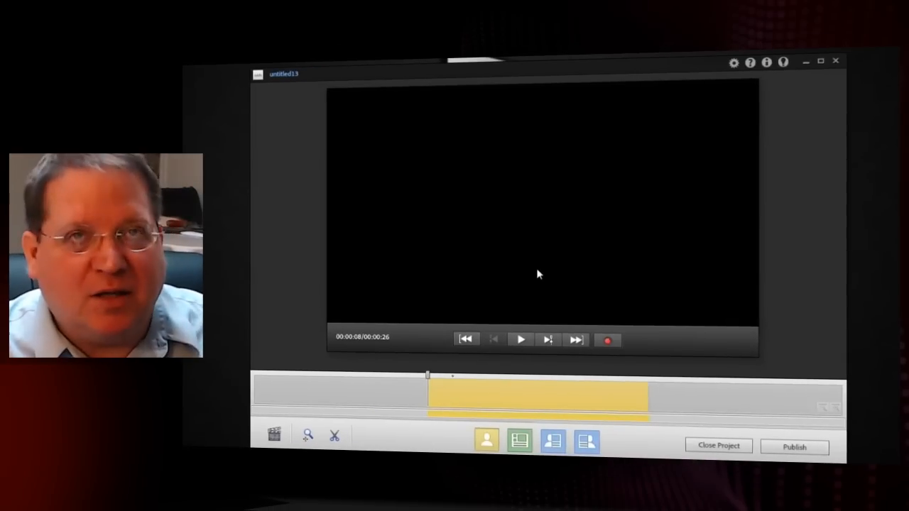
{"action": "mouse_move", "coordinate": [437, 389]}
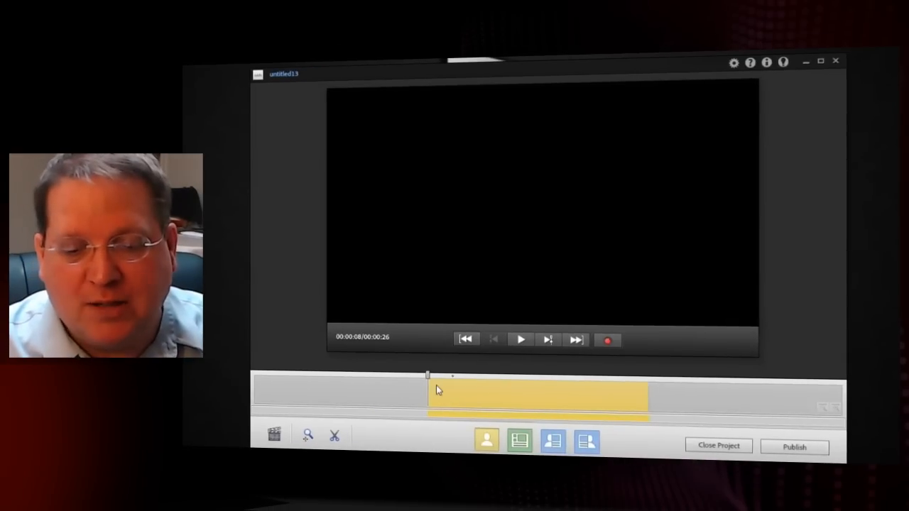
{"action": "mouse_move", "coordinate": [298, 399]}
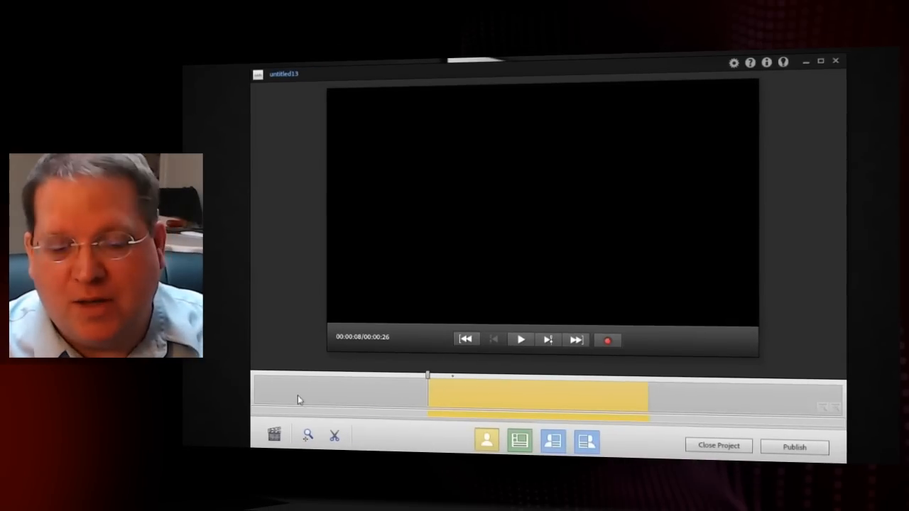
Step: Rewind to the start and play the 26-second recording to preview the ink-drop intro
{"action": "left_click", "coordinate": [520, 339]}
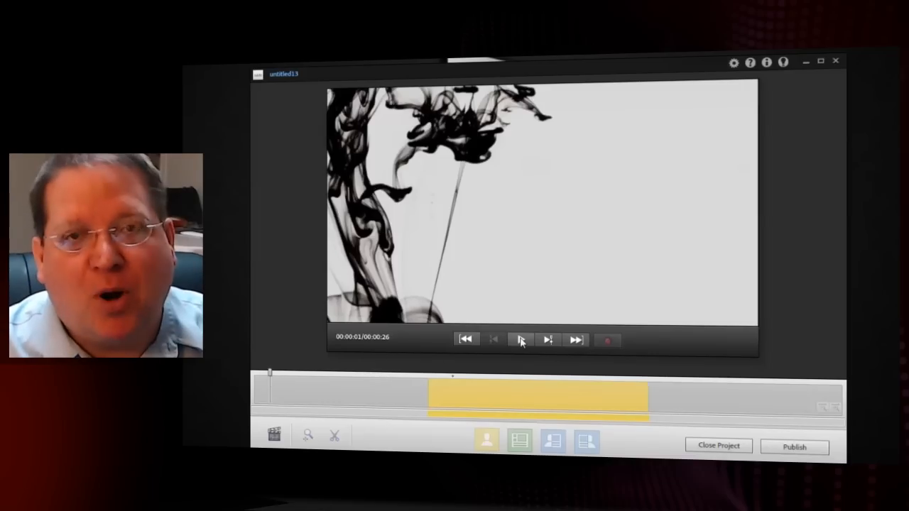
{"action": "left_click", "coordinate": [520, 340]}
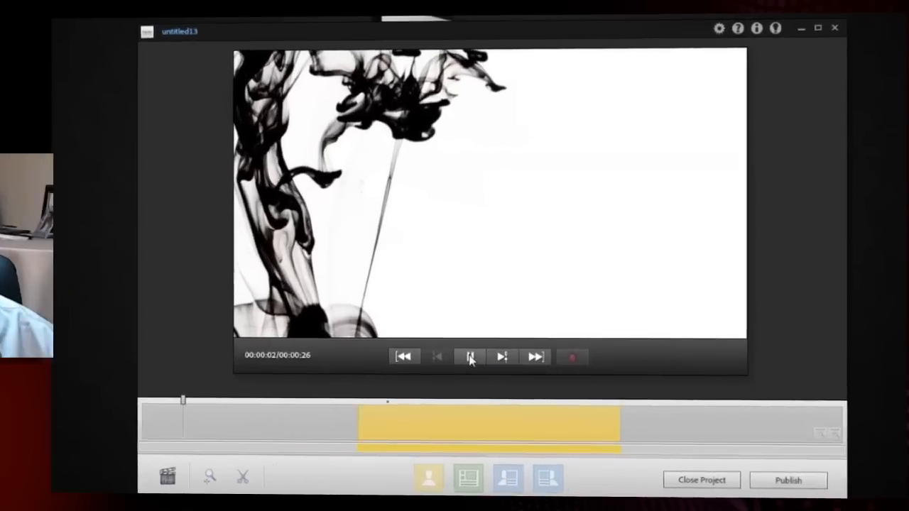
{"action": "left_click", "coordinate": [469, 356]}
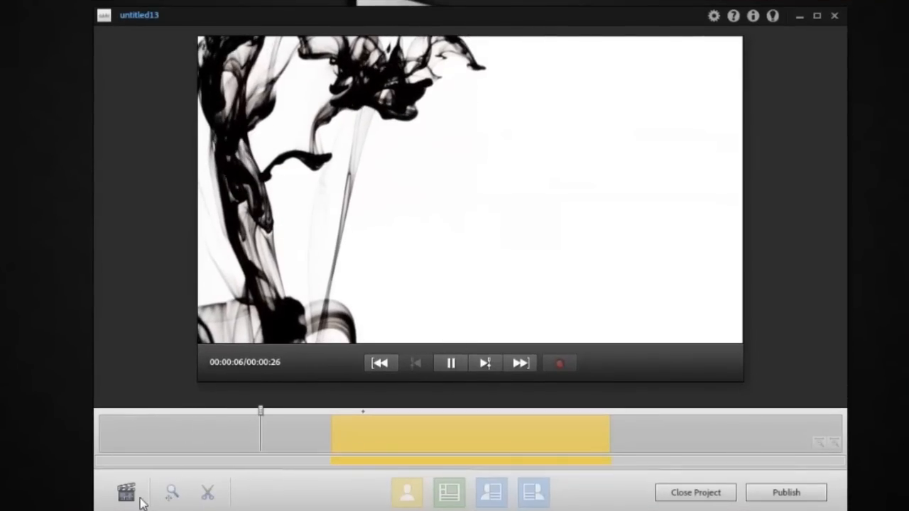
Step: In Branding, preview the energy-blue theme, then set the theme to Custom
{"action": "left_click", "coordinate": [124, 491]}
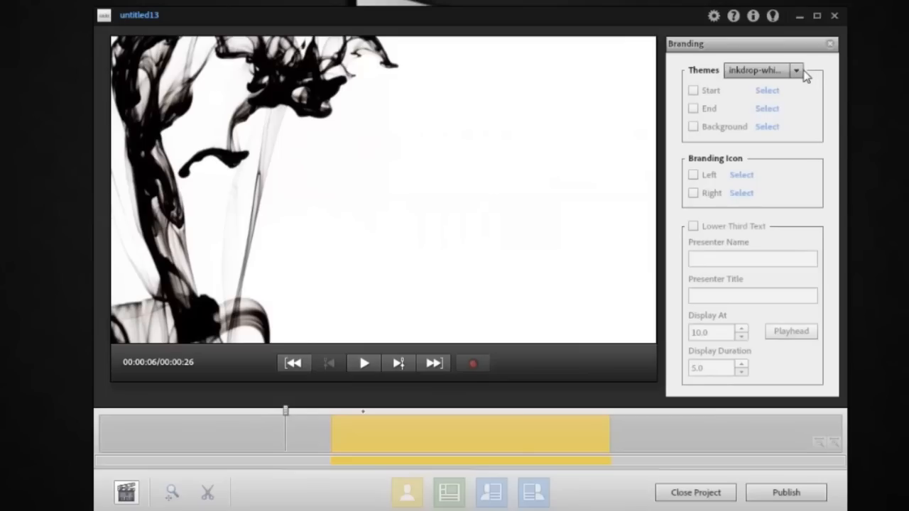
{"action": "left_click", "coordinate": [795, 70]}
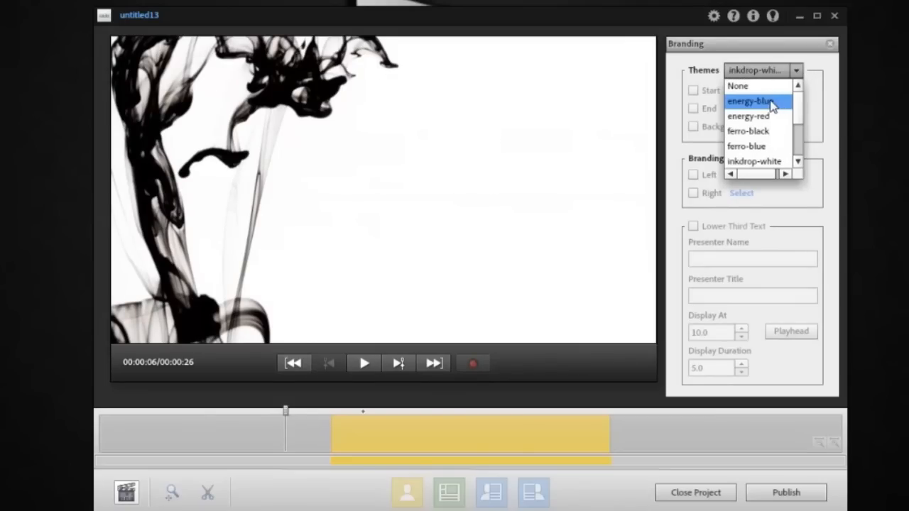
{"action": "left_click", "coordinate": [750, 100]}
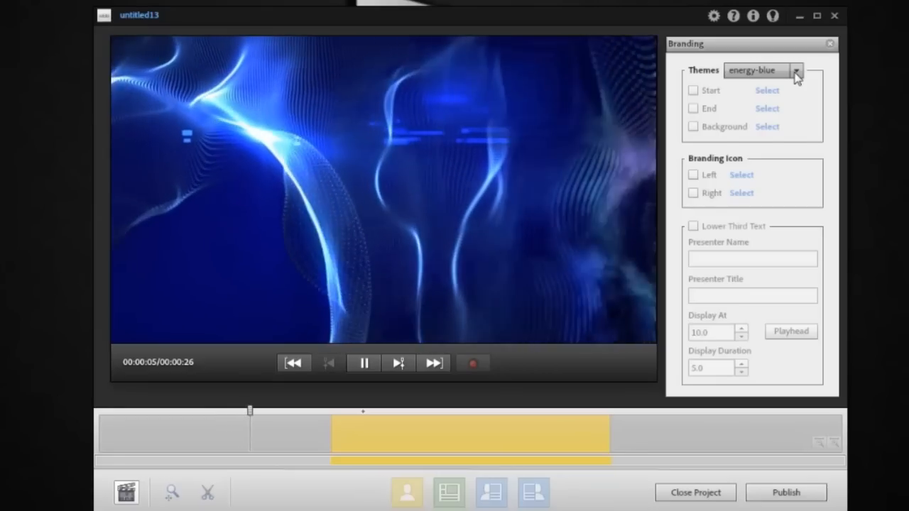
{"action": "left_click", "coordinate": [795, 70]}
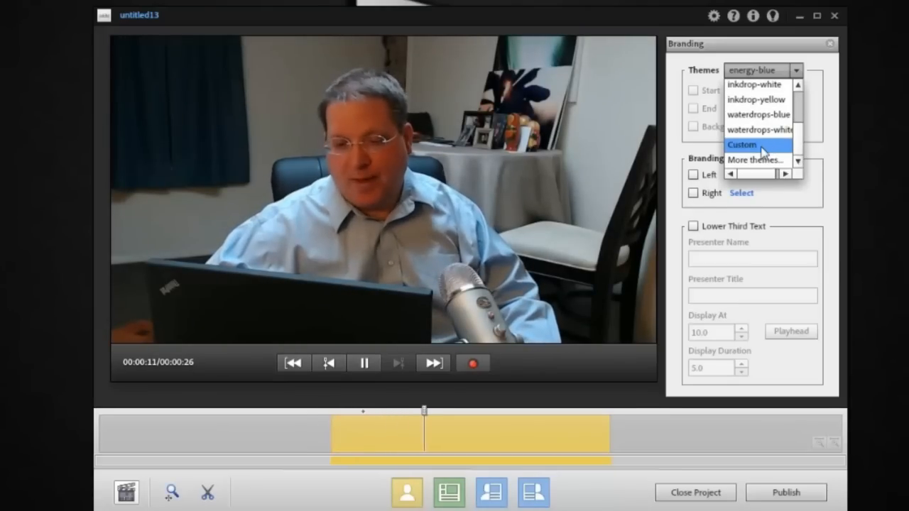
{"action": "left_click", "coordinate": [741, 145]}
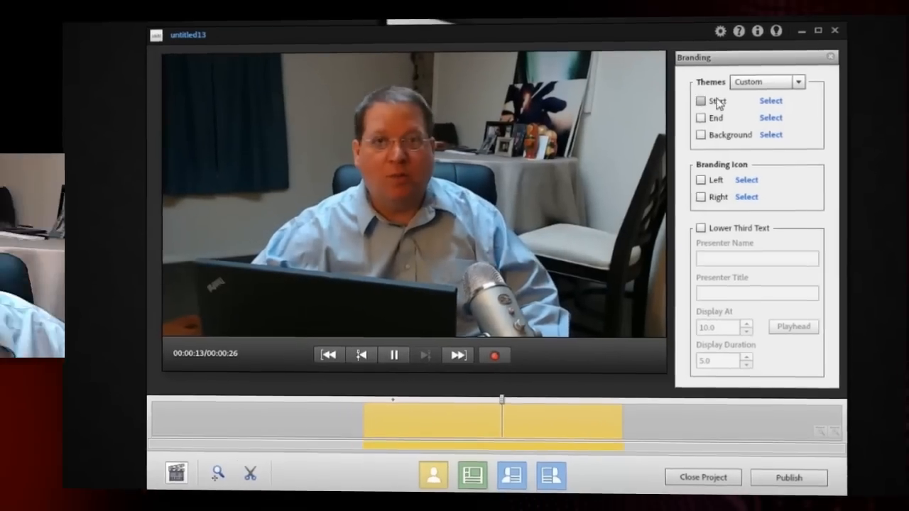
{"action": "left_click", "coordinate": [770, 100]}
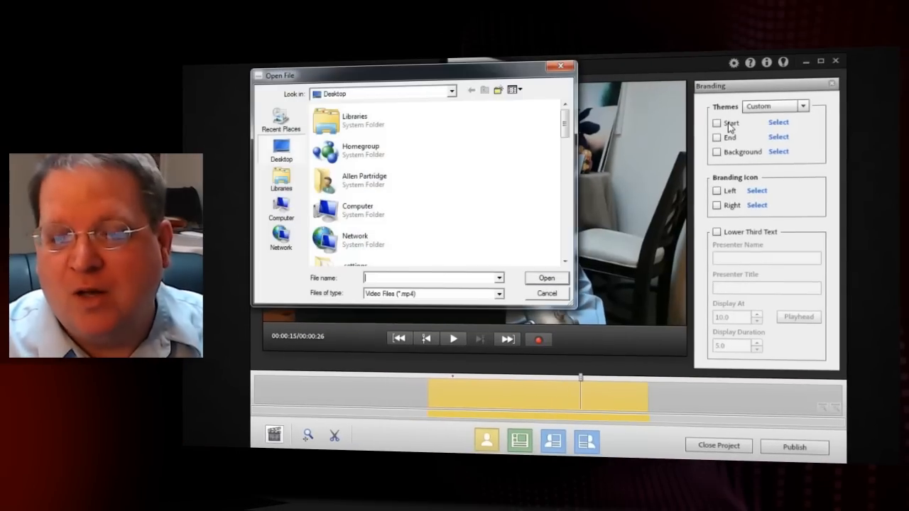
{"action": "mouse_move", "coordinate": [547, 294]}
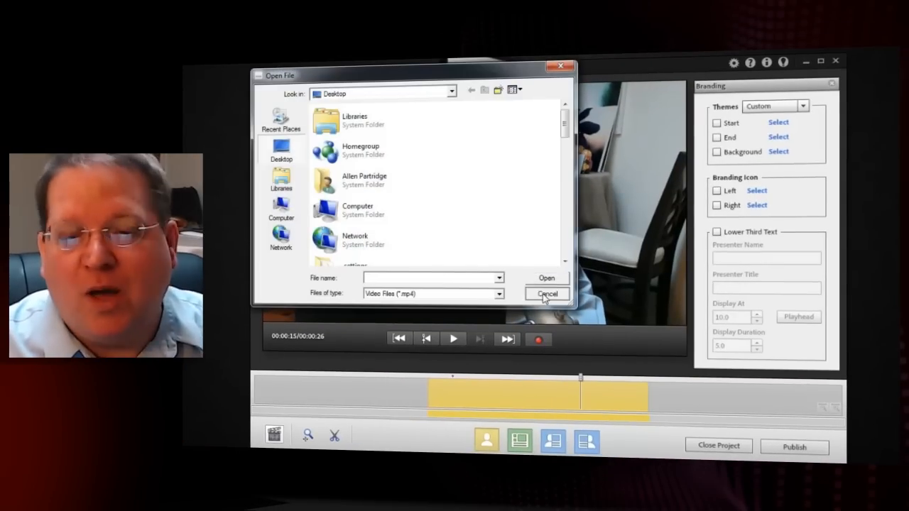
{"action": "left_click", "coordinate": [546, 294]}
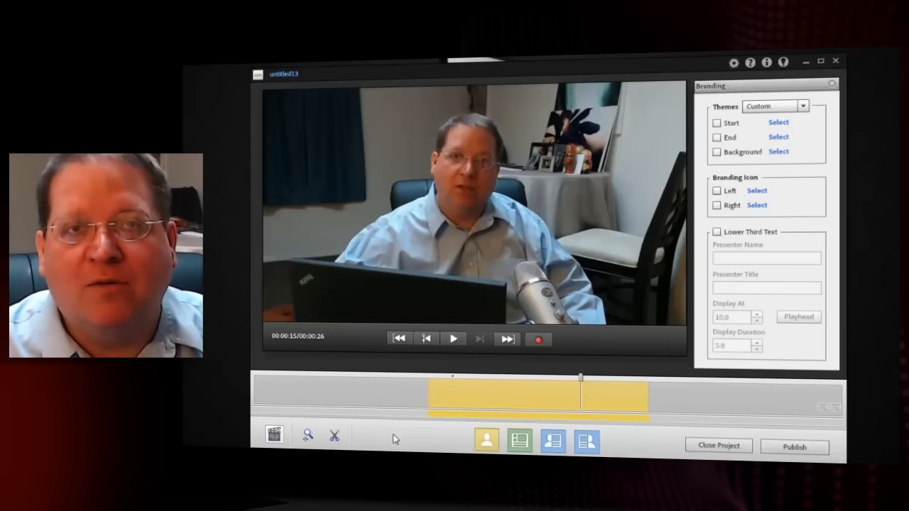
{"action": "left_click_drag", "start_coordinate": [579, 376], "coordinate": [460, 376]}
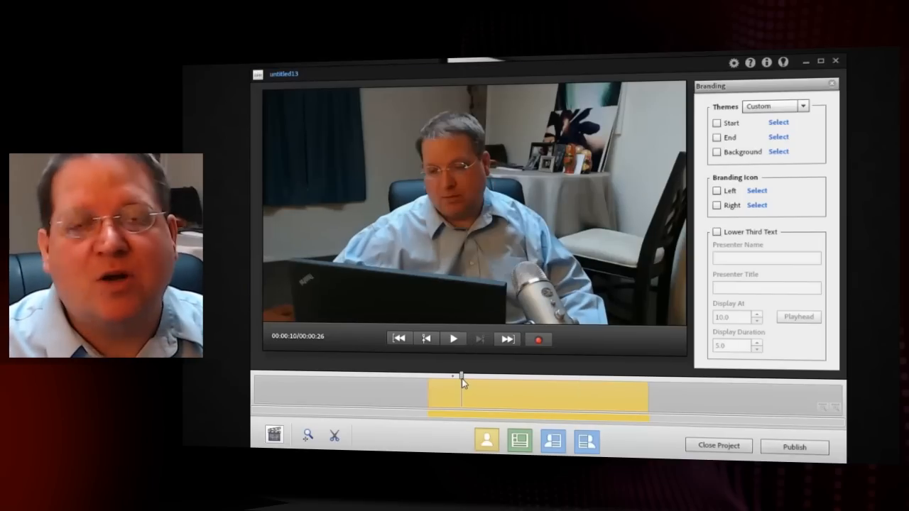
{"action": "mouse_move", "coordinate": [486, 385]}
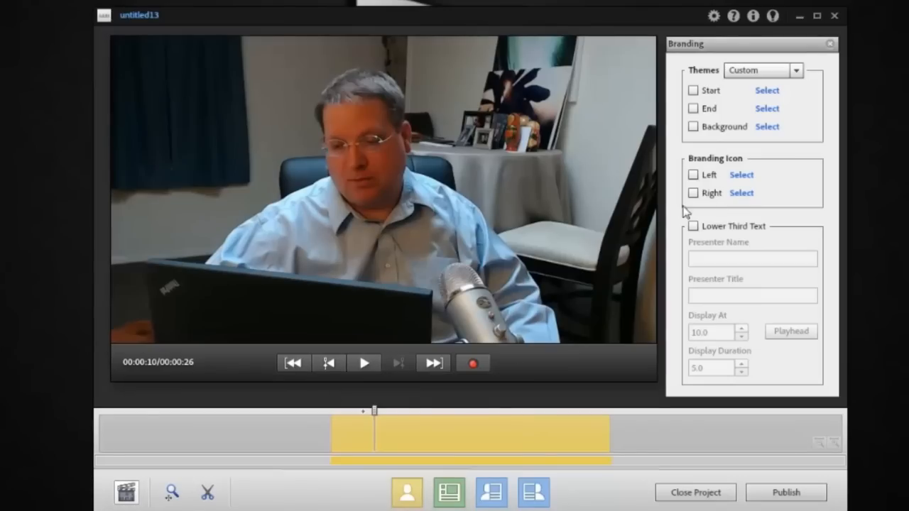
Step: Enable lower-third text with presenter name 'Dr. Allen Partridge'
{"action": "left_click", "coordinate": [693, 226]}
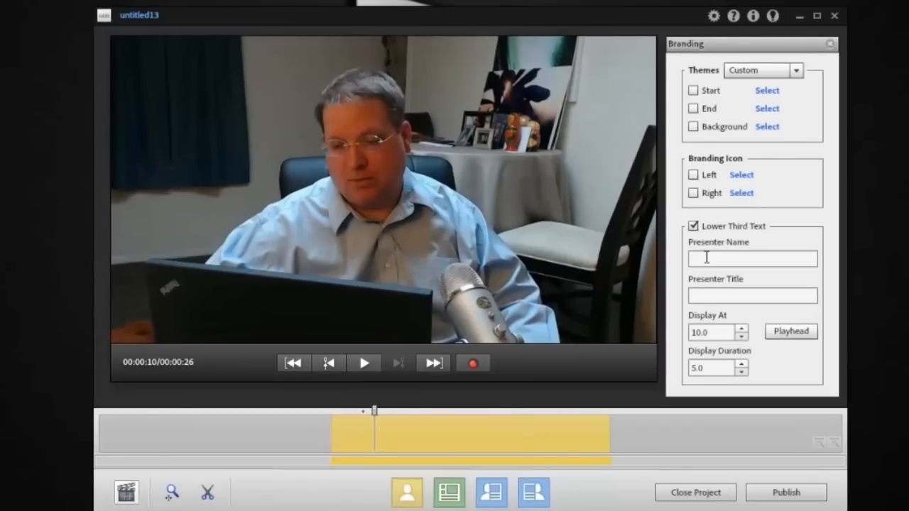
{"action": "type", "text": "Dr"}
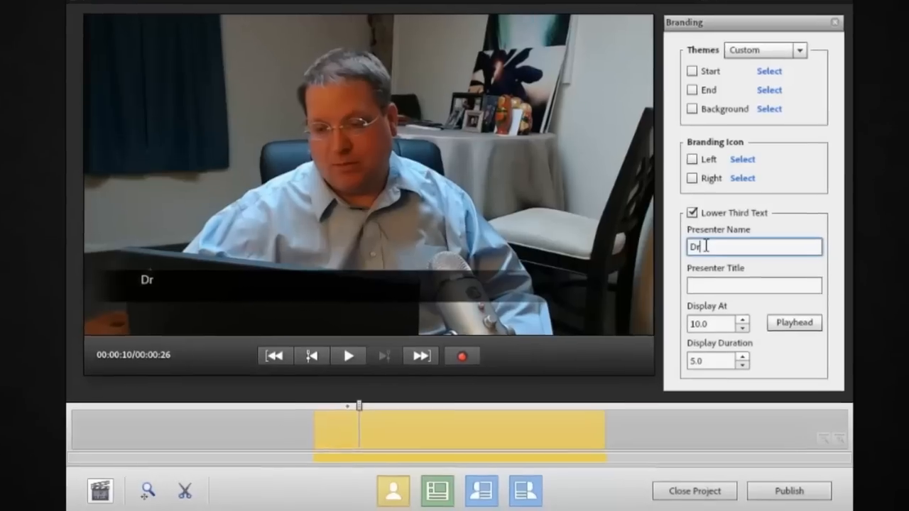
{"action": "type", "text": ". All"}
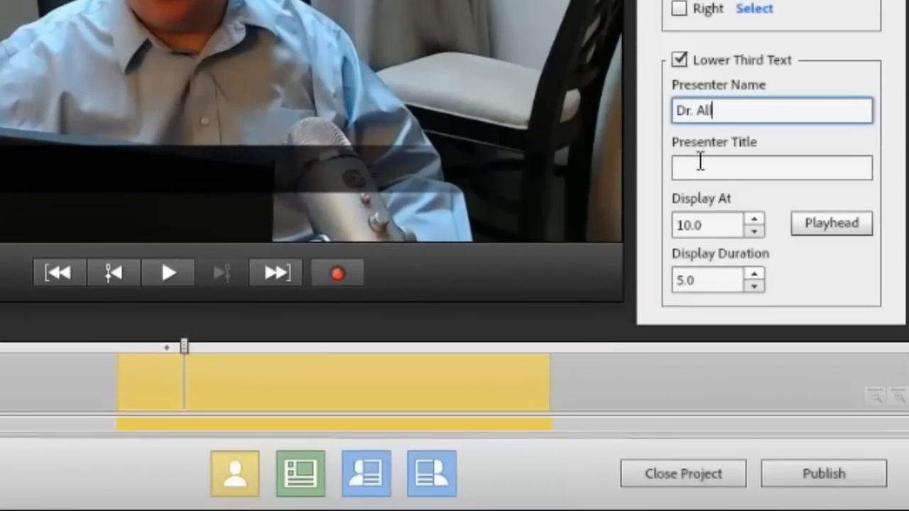
{"action": "type", "text": "len Partri"}
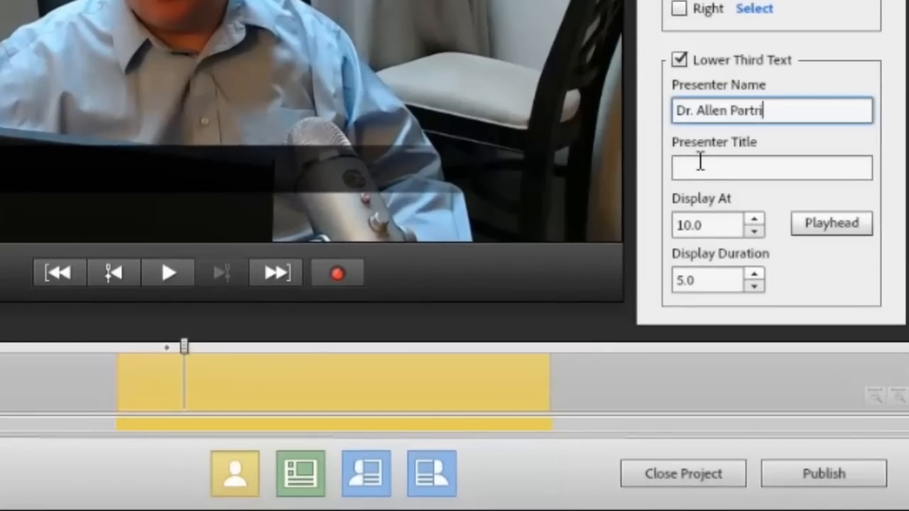
{"action": "type", "text": "dge"}
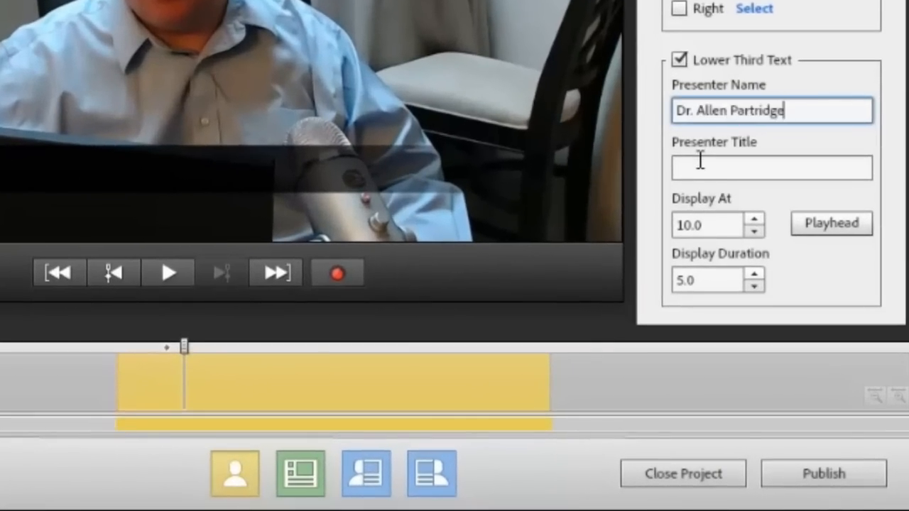
Step: Set the presenter title to 'Adobe eLearning Evangelist'
{"action": "left_click", "coordinate": [771, 168]}
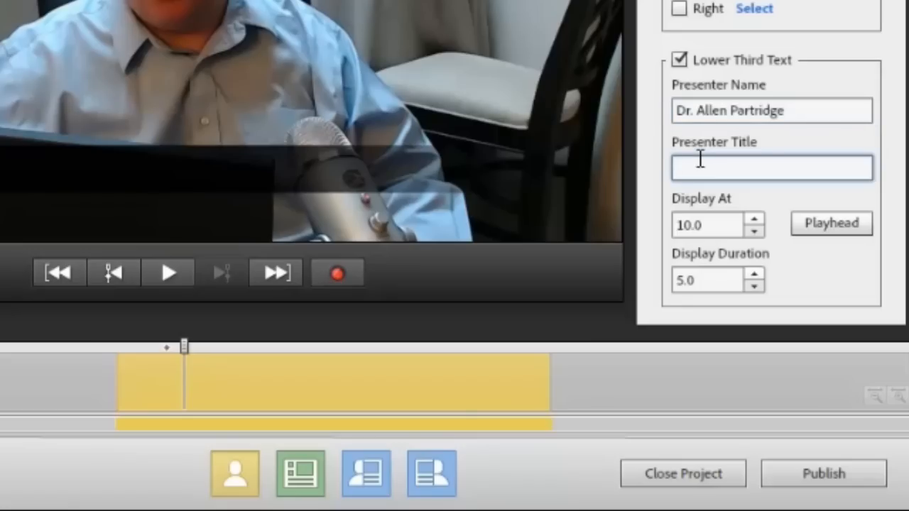
{"action": "type", "text": "Adobe"}
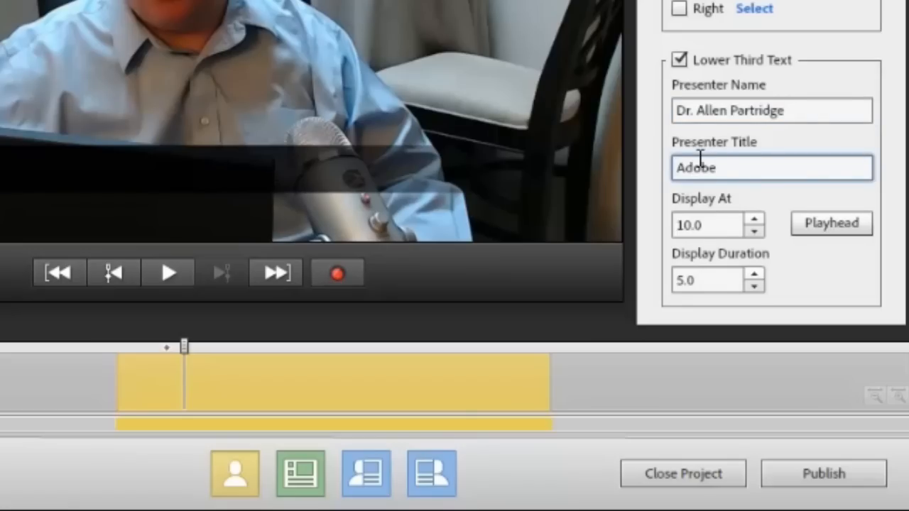
{"action": "type", "text": "eLearning E"}
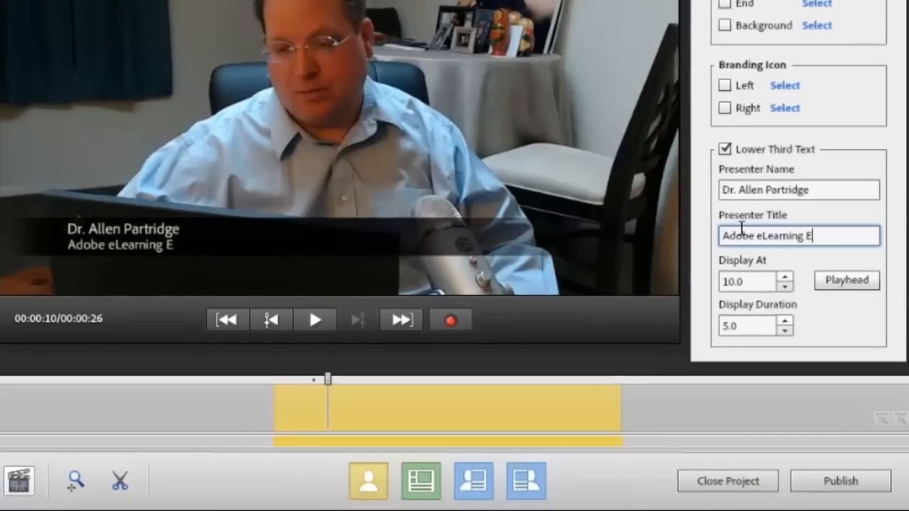
{"action": "type", "text": "vangelist"}
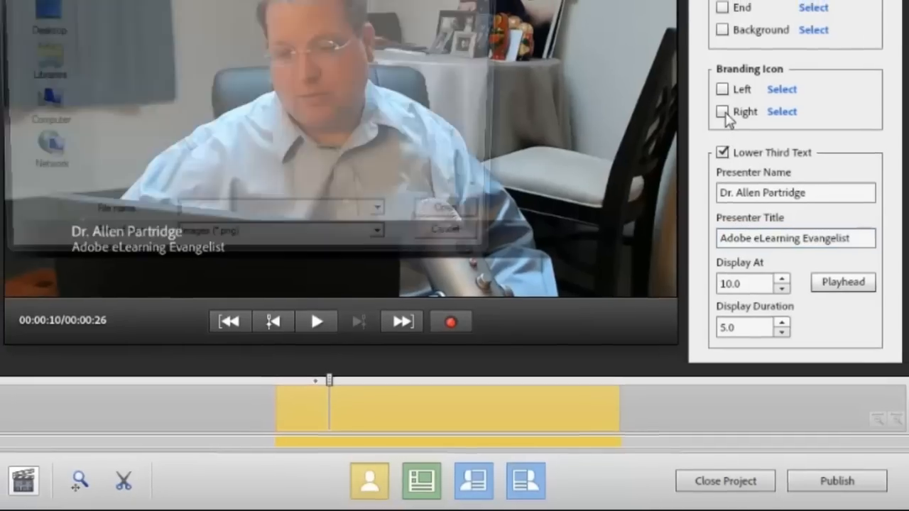
Step: Enable a right-side branding icon and choose the logo PNG from the Desktop
{"action": "left_click", "coordinate": [781, 111]}
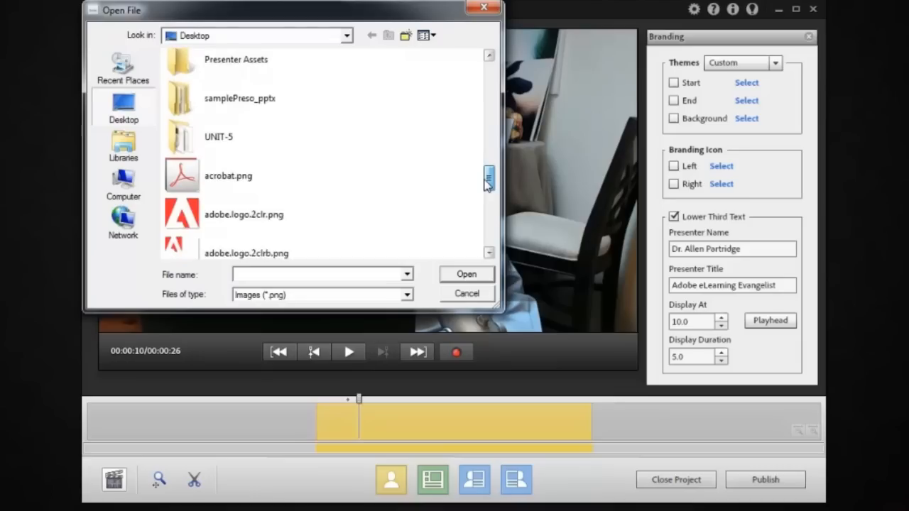
{"action": "scroll", "scroll_direction": "down", "scroll_amount": 3}
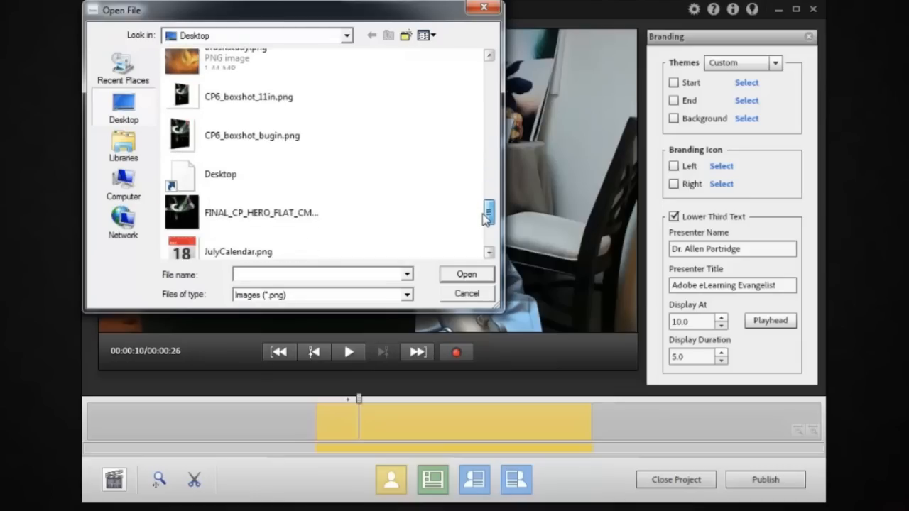
{"action": "scroll", "scroll_direction": "down", "scroll_amount": 3}
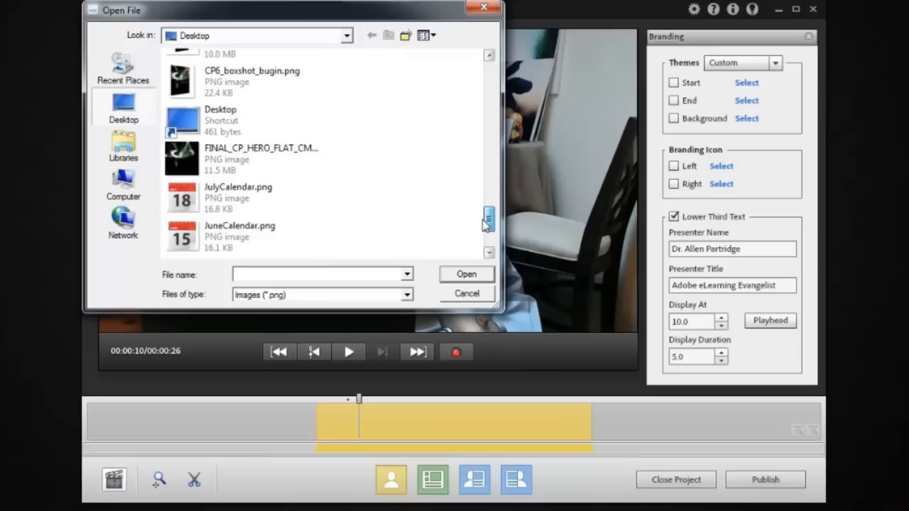
{"action": "scroll", "scroll_direction": "up", "scroll_amount": 3}
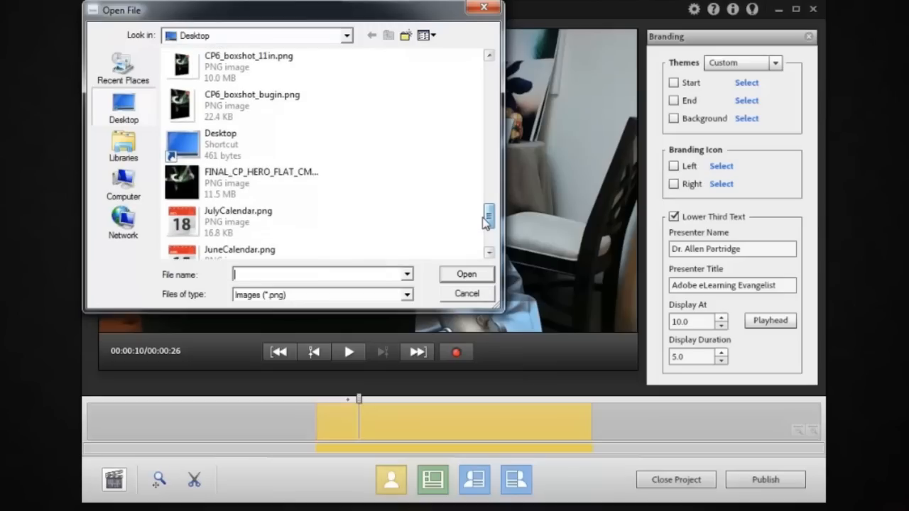
{"action": "left_click", "coordinate": [252, 106]}
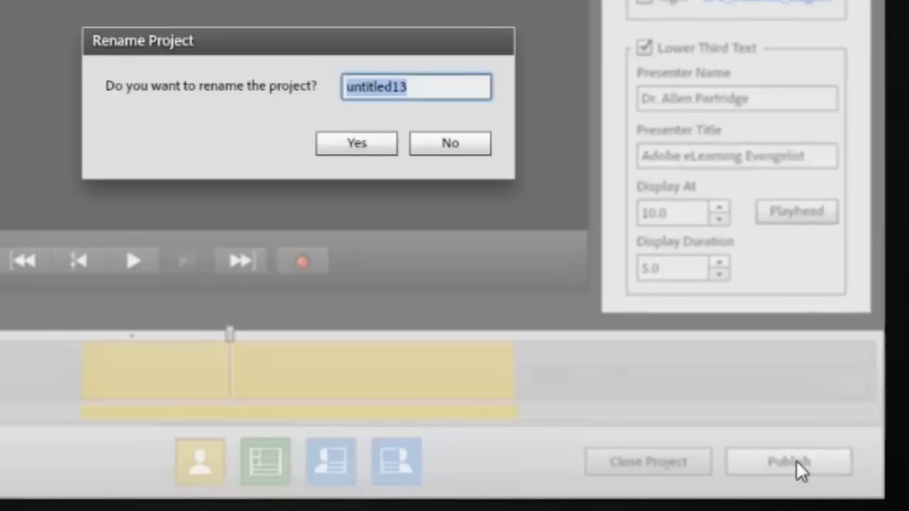
Step: Rename the project to 'SuperCool' and confirm to reach the publish options
{"action": "type", "text": "Supe"}
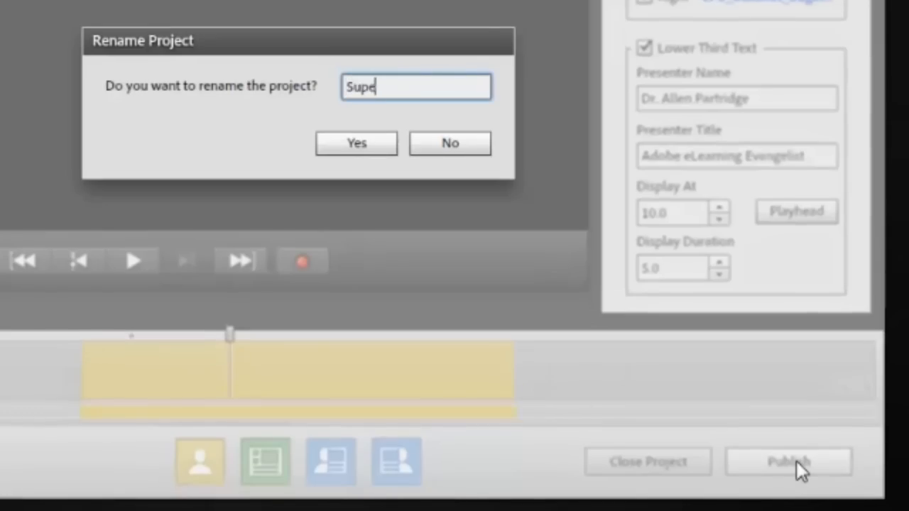
{"action": "type", "text": "rCool"}
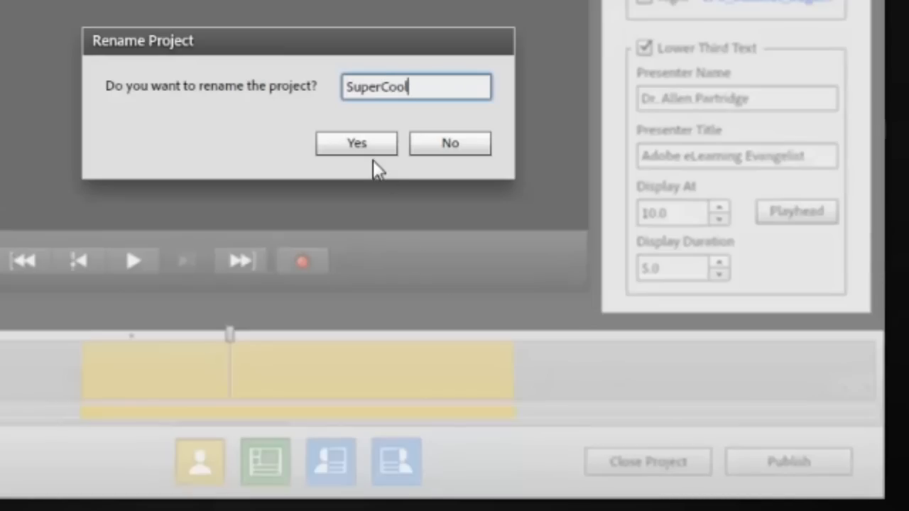
{"action": "left_click", "coordinate": [355, 142]}
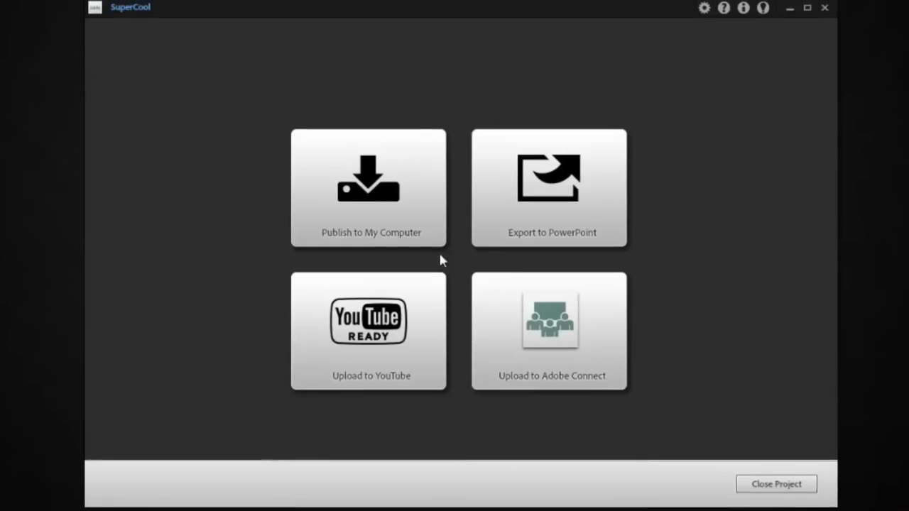
{"action": "mouse_move", "coordinate": [396, 223]}
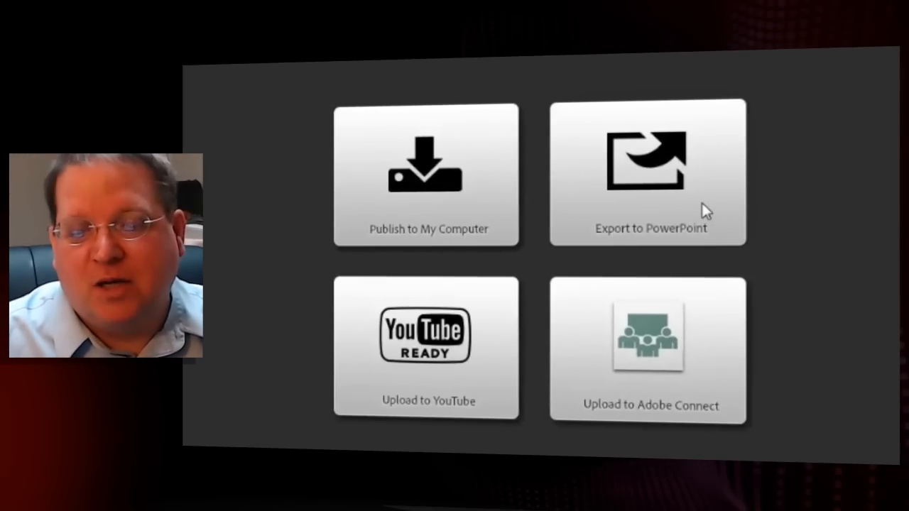
{"action": "mouse_move", "coordinate": [651, 233]}
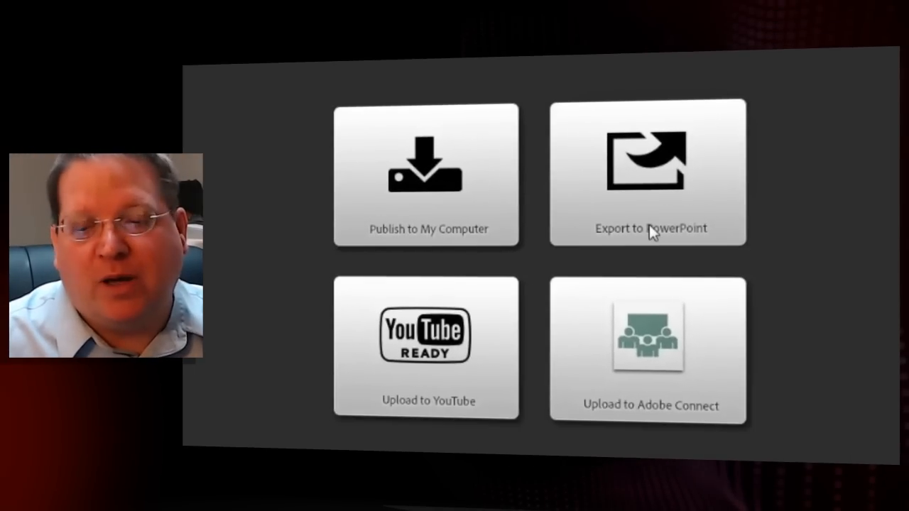
{"action": "mouse_move", "coordinate": [499, 226]}
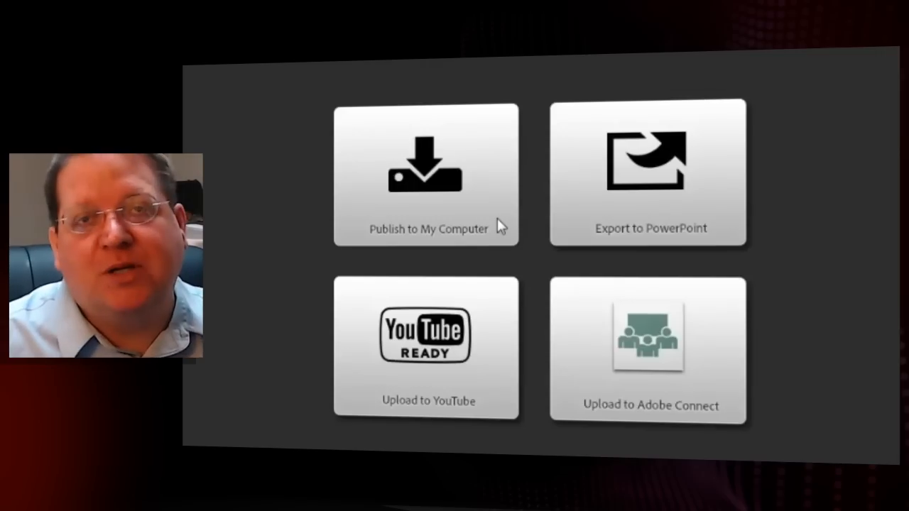
{"action": "mouse_move", "coordinate": [489, 361]}
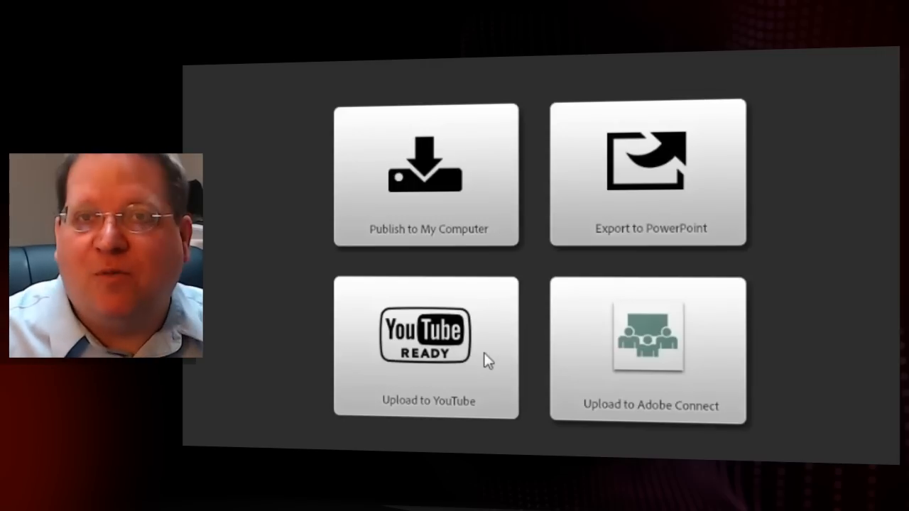
{"action": "mouse_move", "coordinate": [476, 221]}
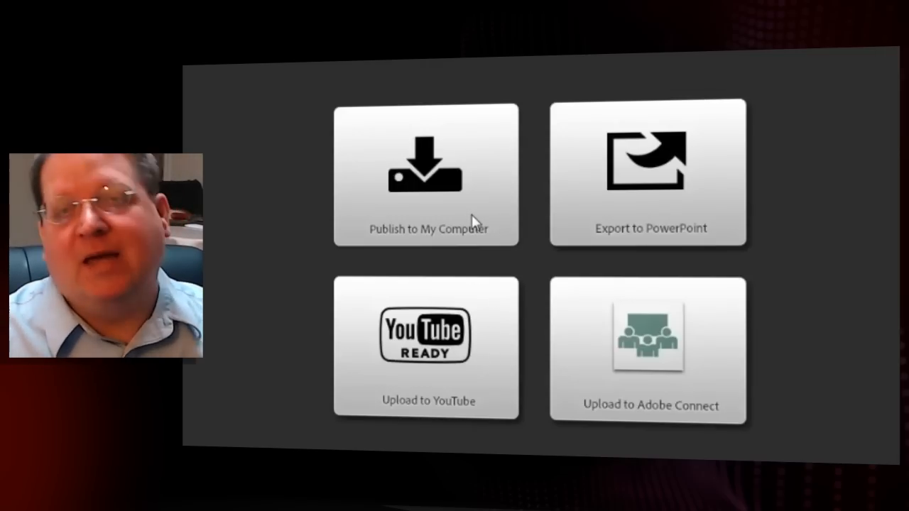
Step: Publish the SuperCool project as a video to this computer
{"action": "left_click", "coordinate": [425, 173]}
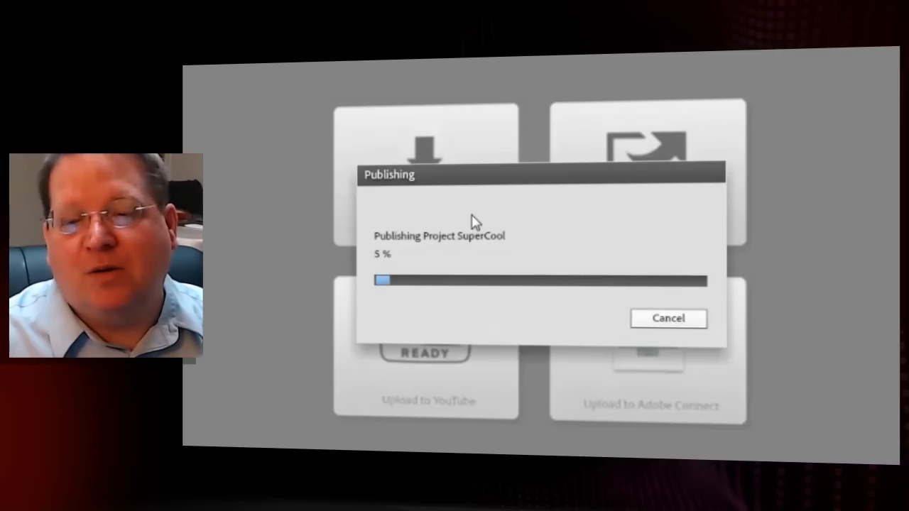
{"action": "mouse_move", "coordinate": [684, 214]}
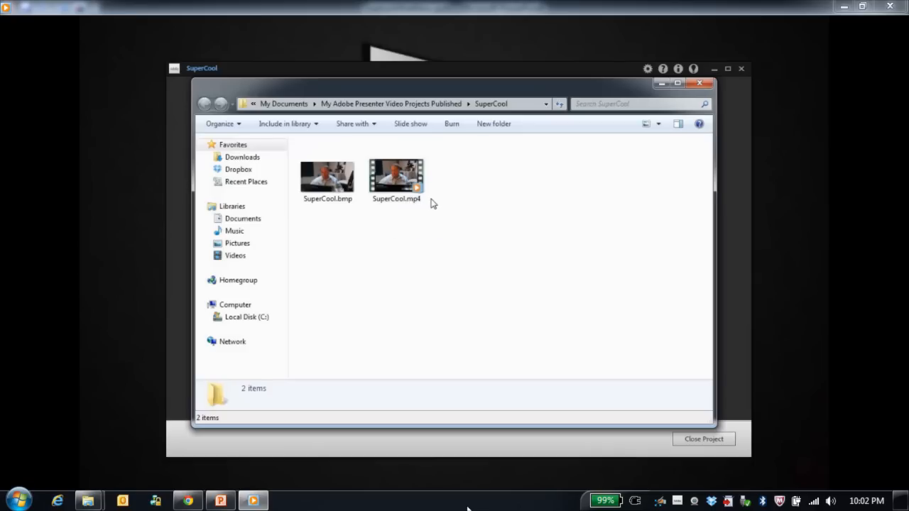
Step: Open the published SuperCool.mp4 from its output folder in the media player
{"action": "left_click", "coordinate": [396, 177]}
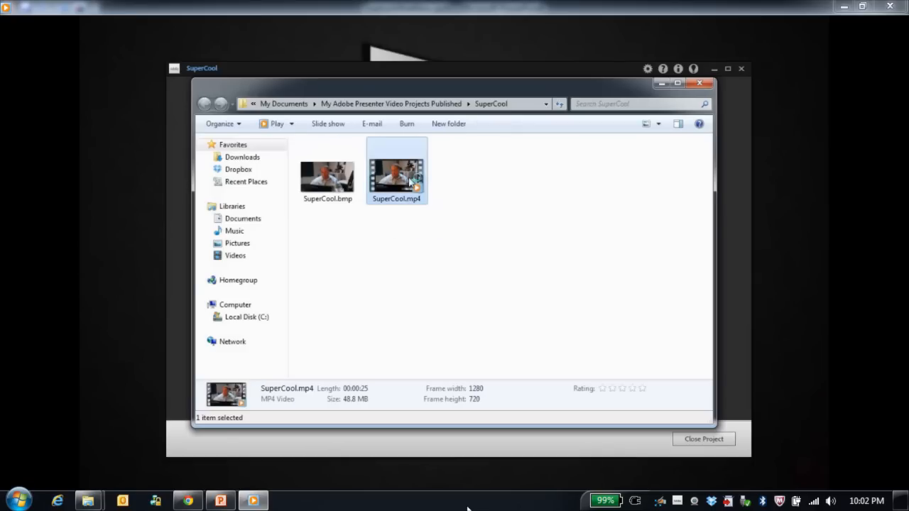
{"action": "double_click", "coordinate": [396, 174]}
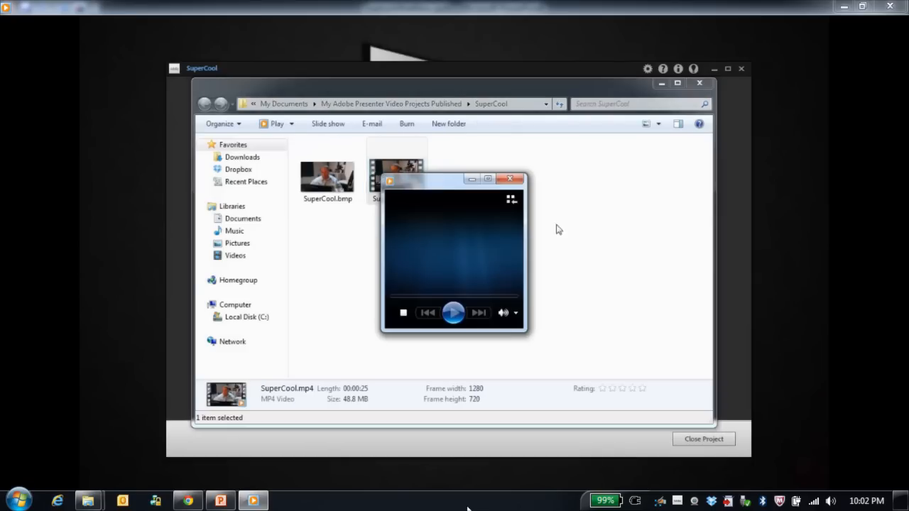